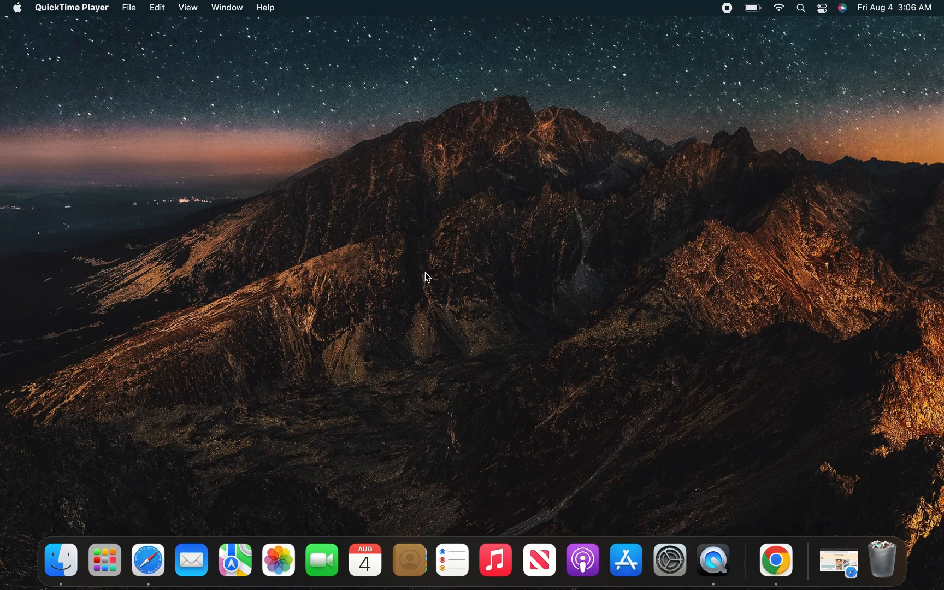
mouse_move(439, 306)
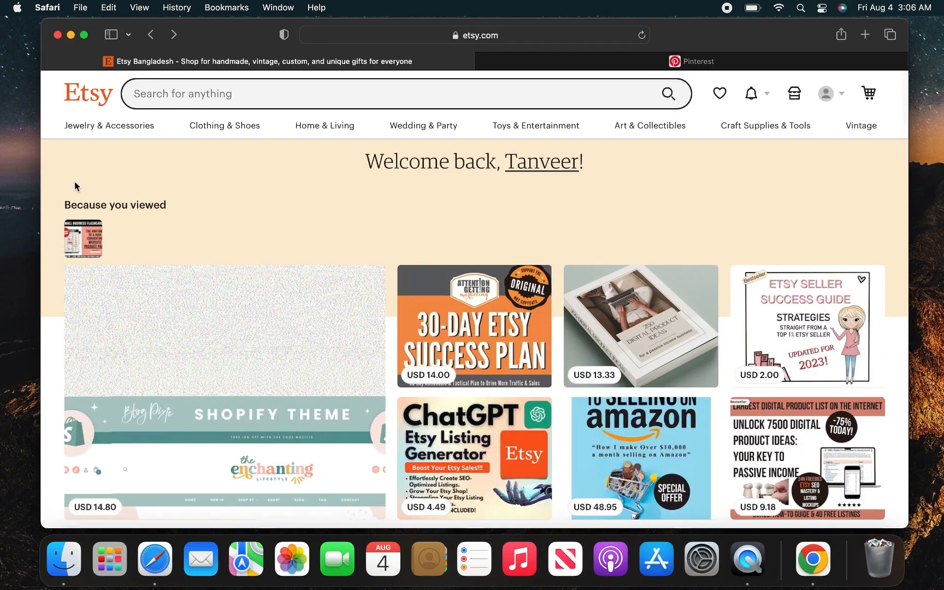
- Scroll down the Etsy home page to view the recommended listings
scroll("down", 3)
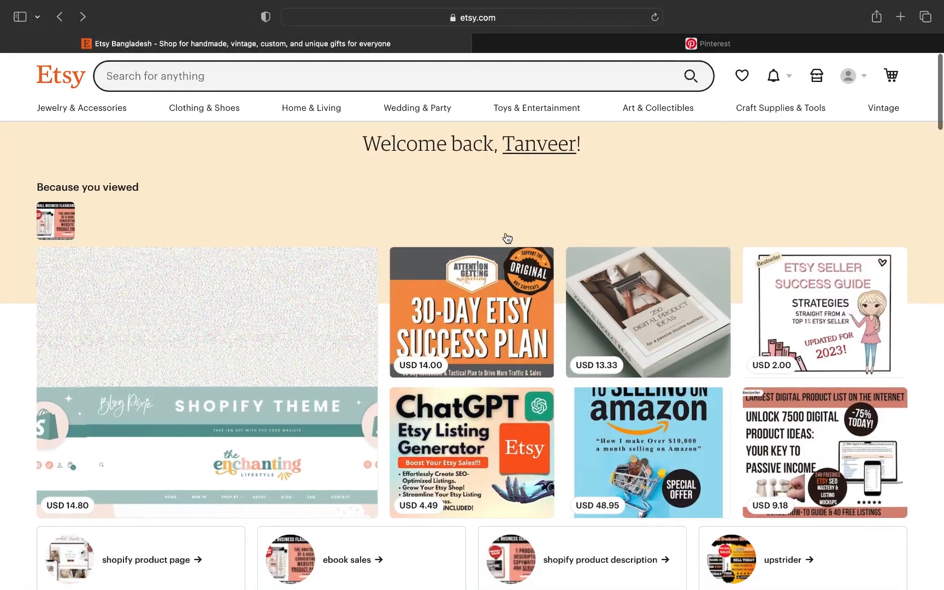
- Bring the Pinterest tab forward and browse the For you home feed
left_click(709, 44)
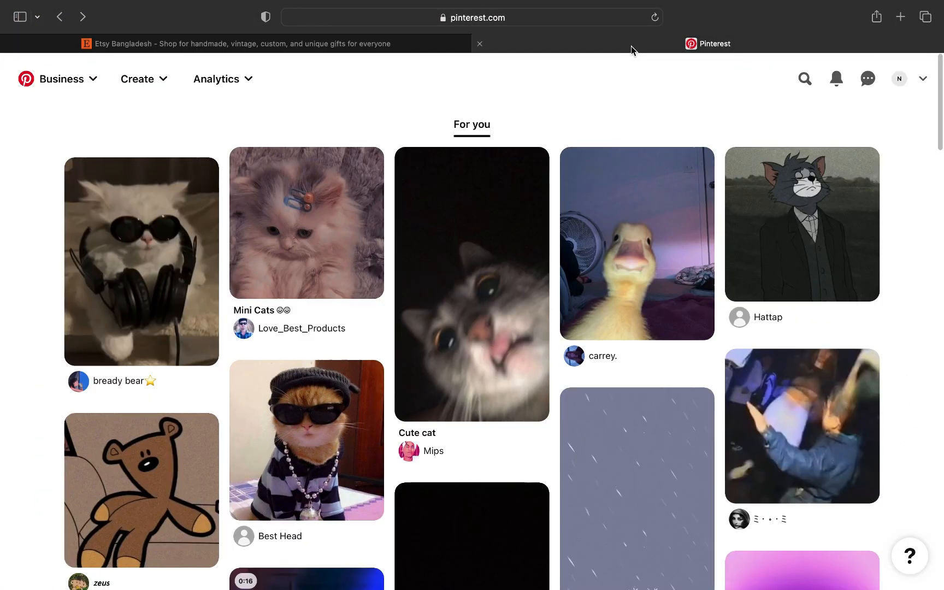
scroll("down", 3)
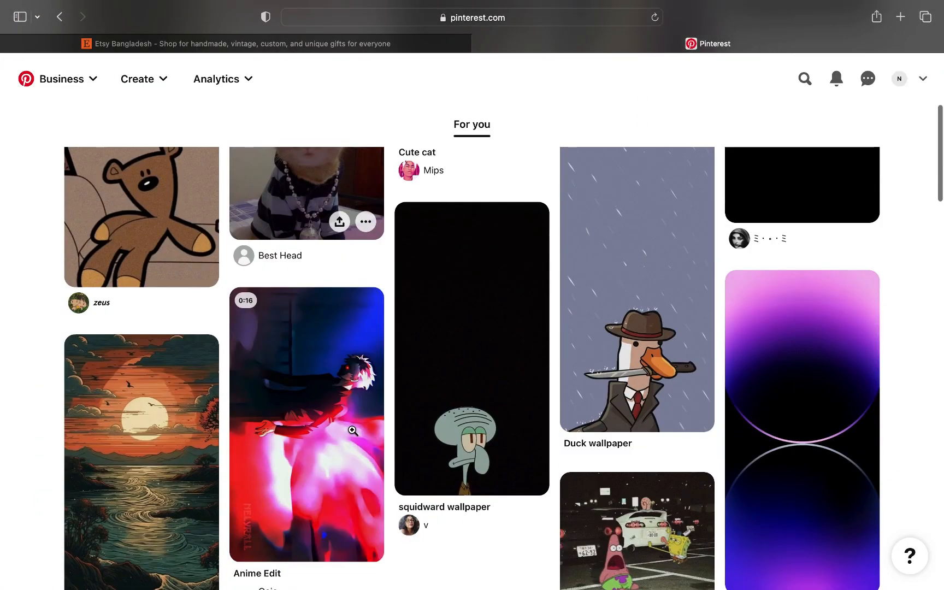
scroll("up", 3)
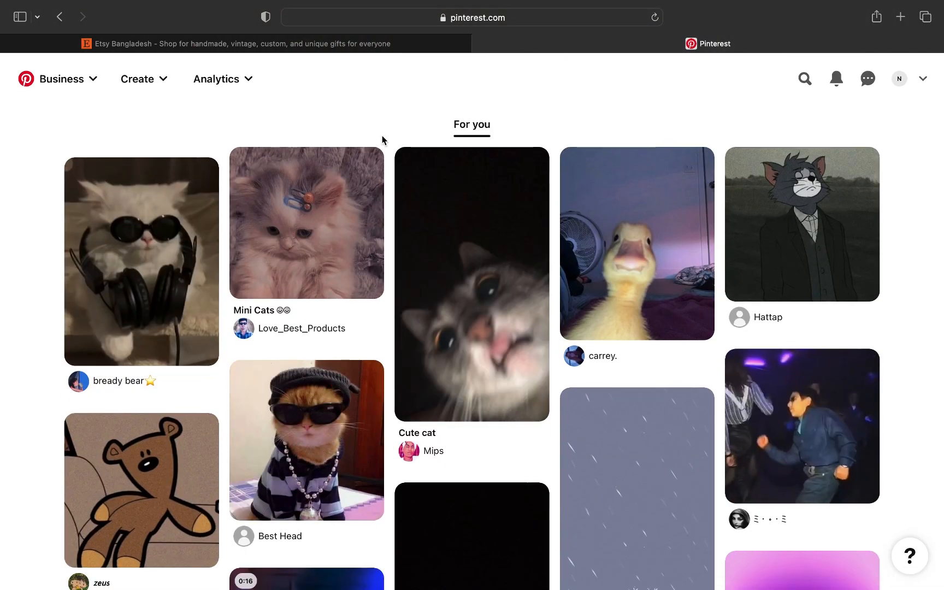
mouse_move(923, 79)
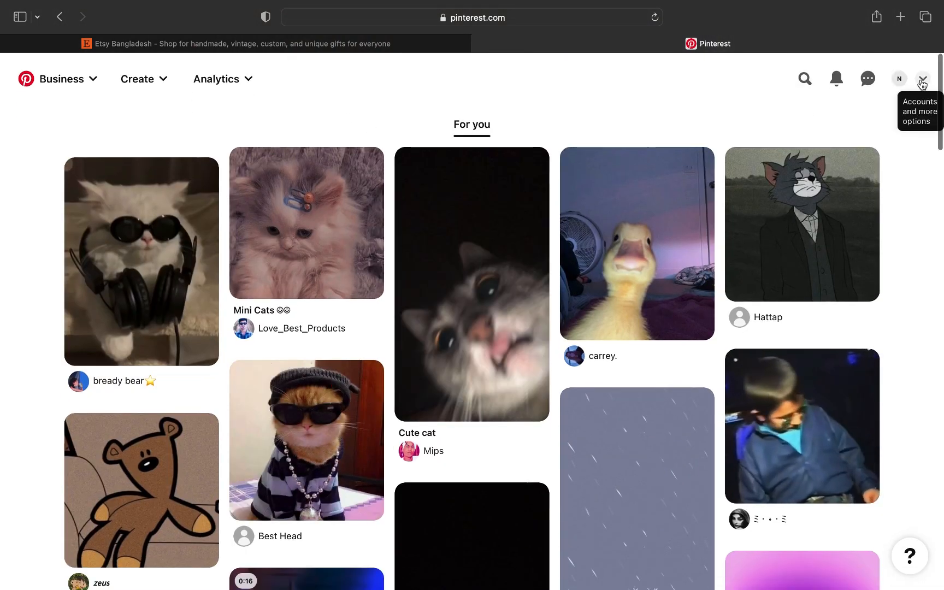
- Expand the Pinterest account options menu toward Settings
left_click(922, 79)
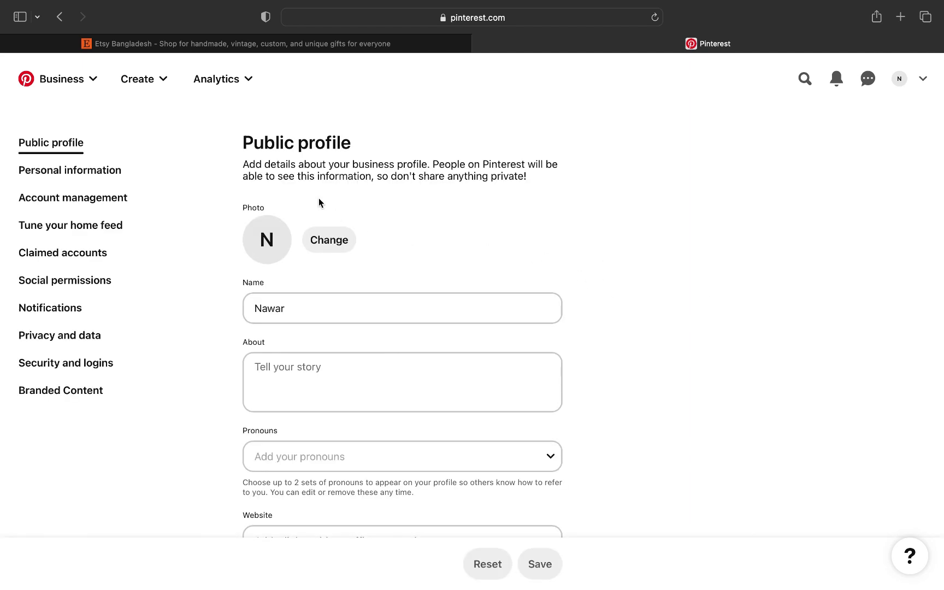
mouse_move(74, 198)
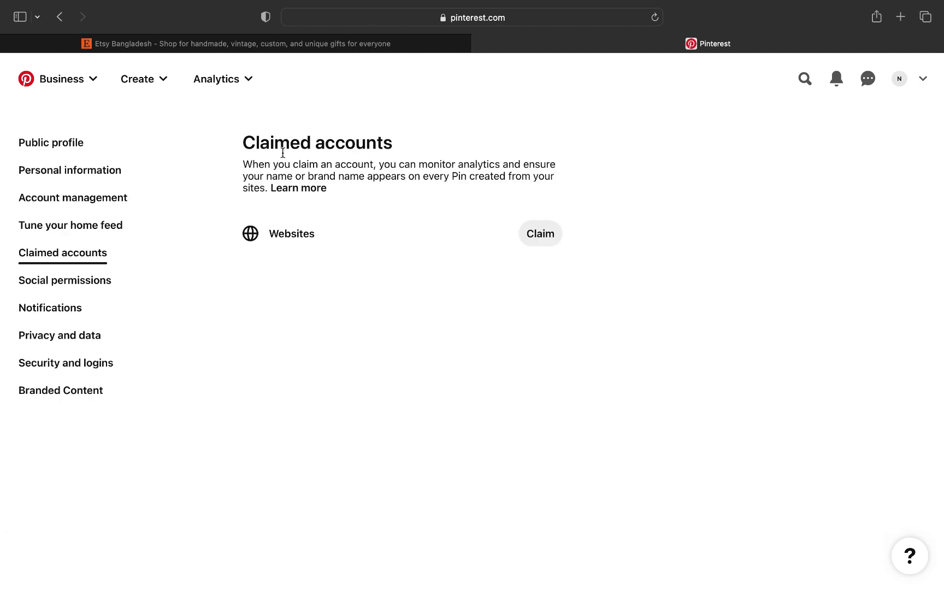
mouse_move(451, 218)
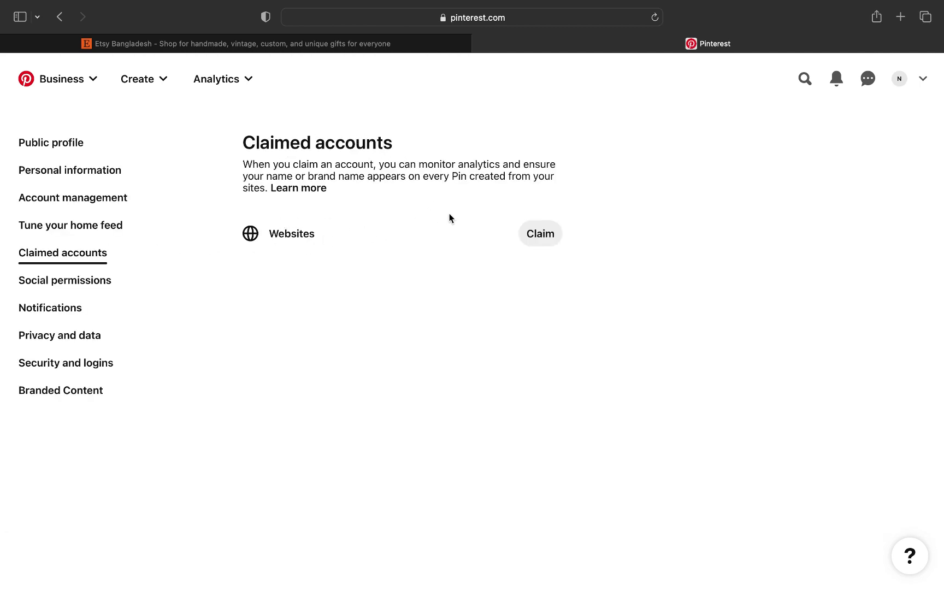
- Claim a website in Pinterest through to the Verify URL step, then return to Etsy
left_click(539, 234)
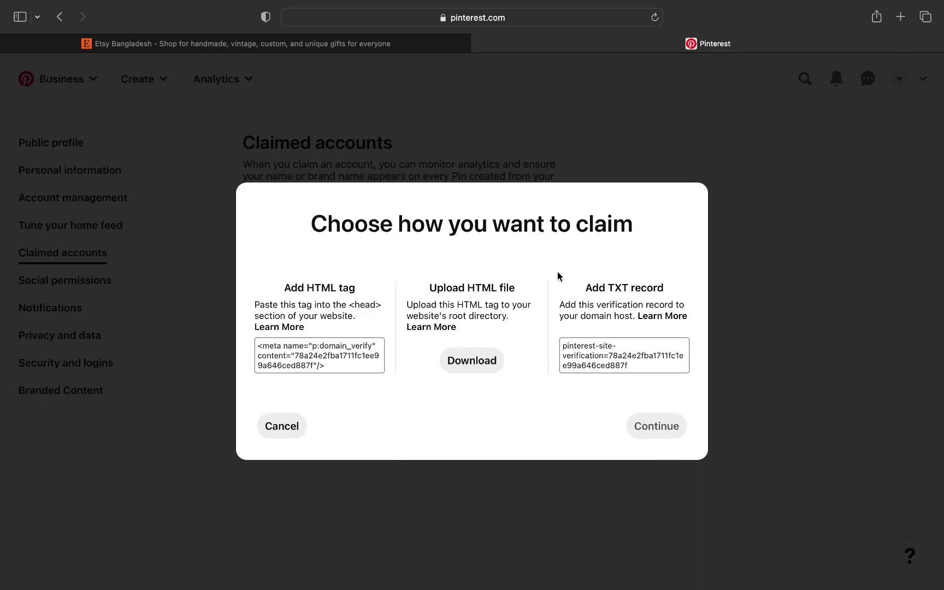
mouse_move(440, 304)
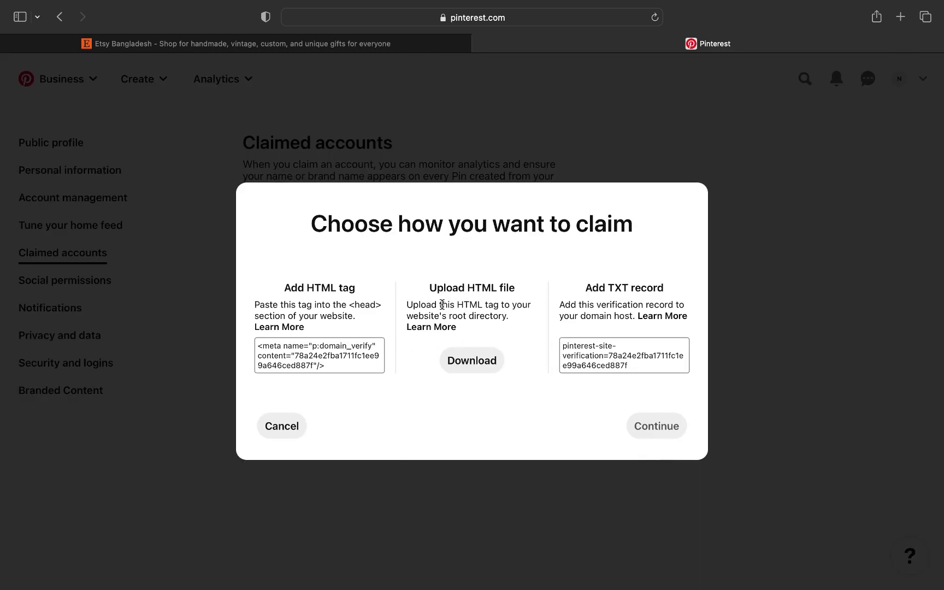
mouse_move(464, 340)
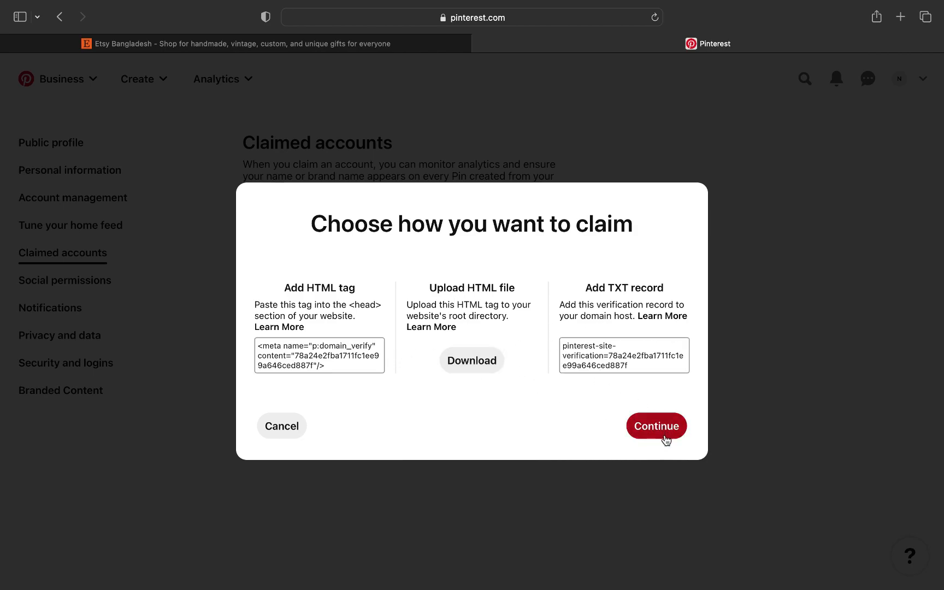
left_click(657, 426)
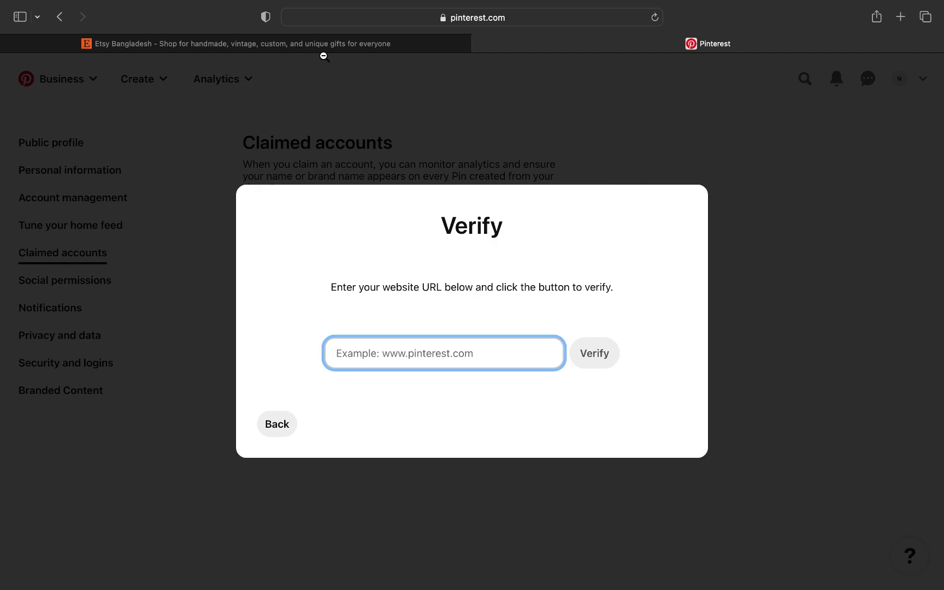
left_click(238, 43)
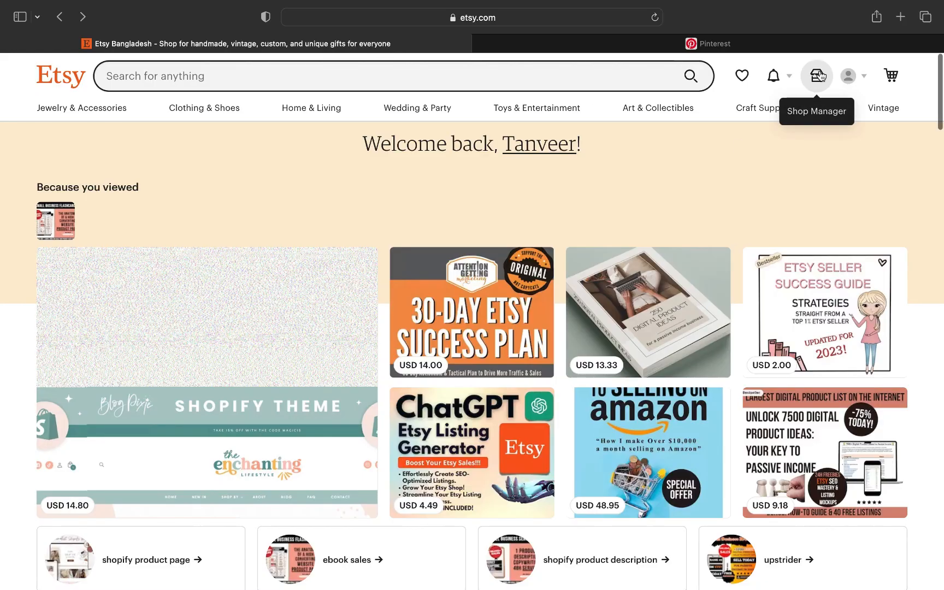
- Reach Etsy's Shop Manager Create a listing page, then return to the Pinterest Verify step
left_click(817, 76)
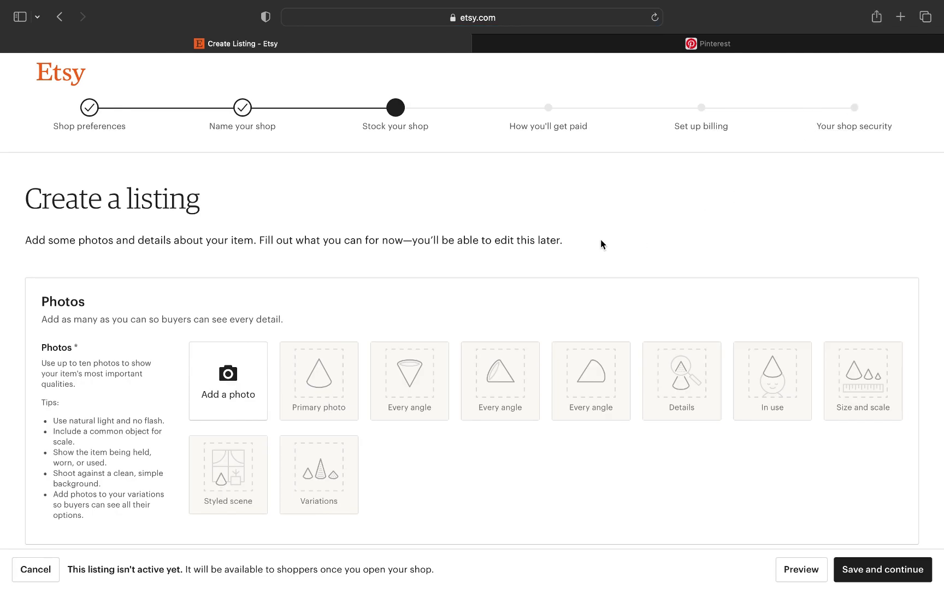
left_click(708, 44)
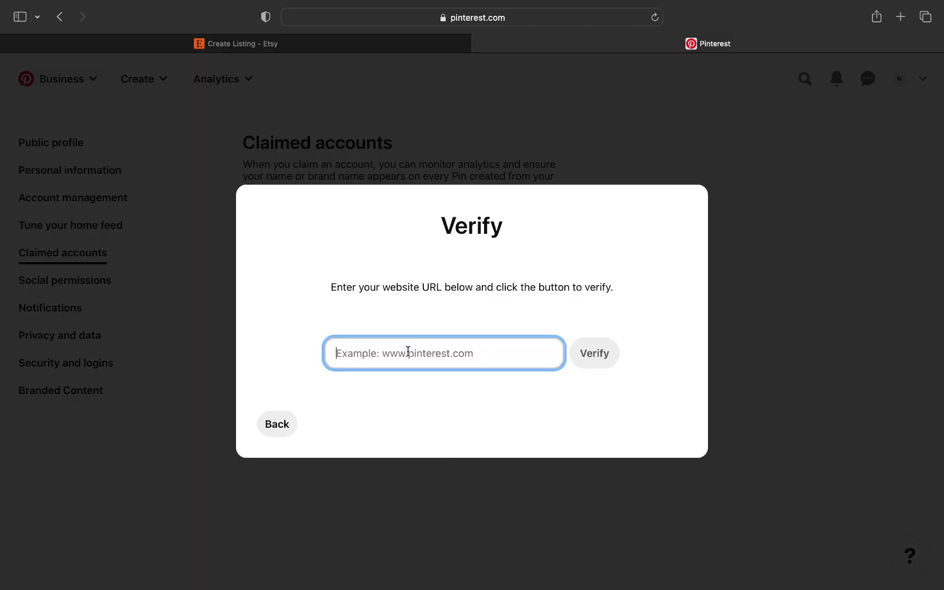
mouse_move(429, 347)
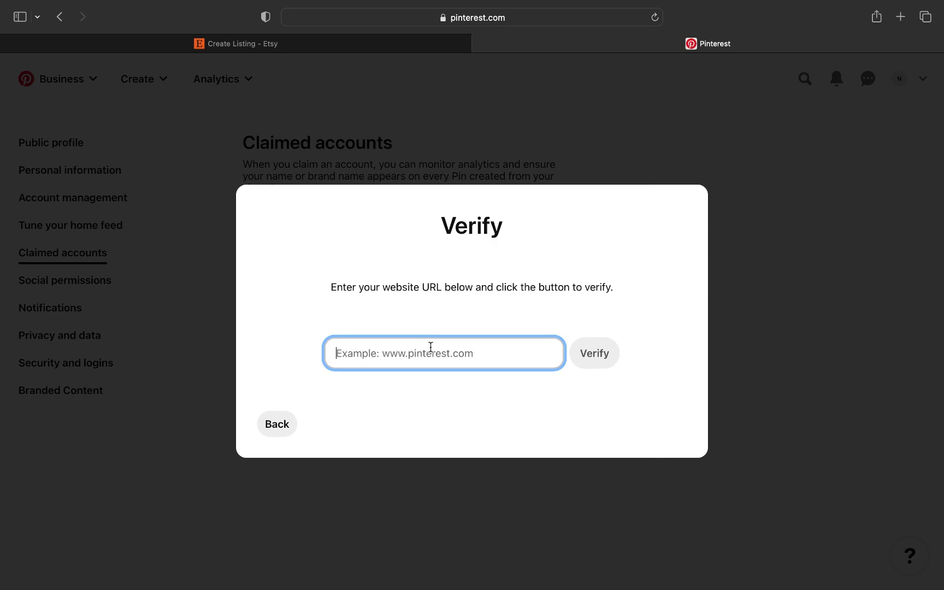
mouse_move(431, 385)
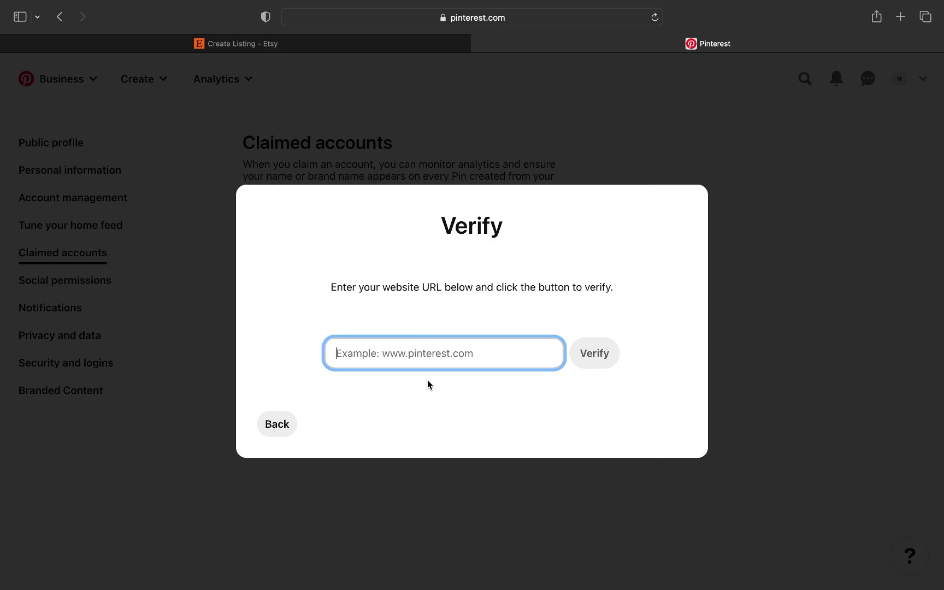